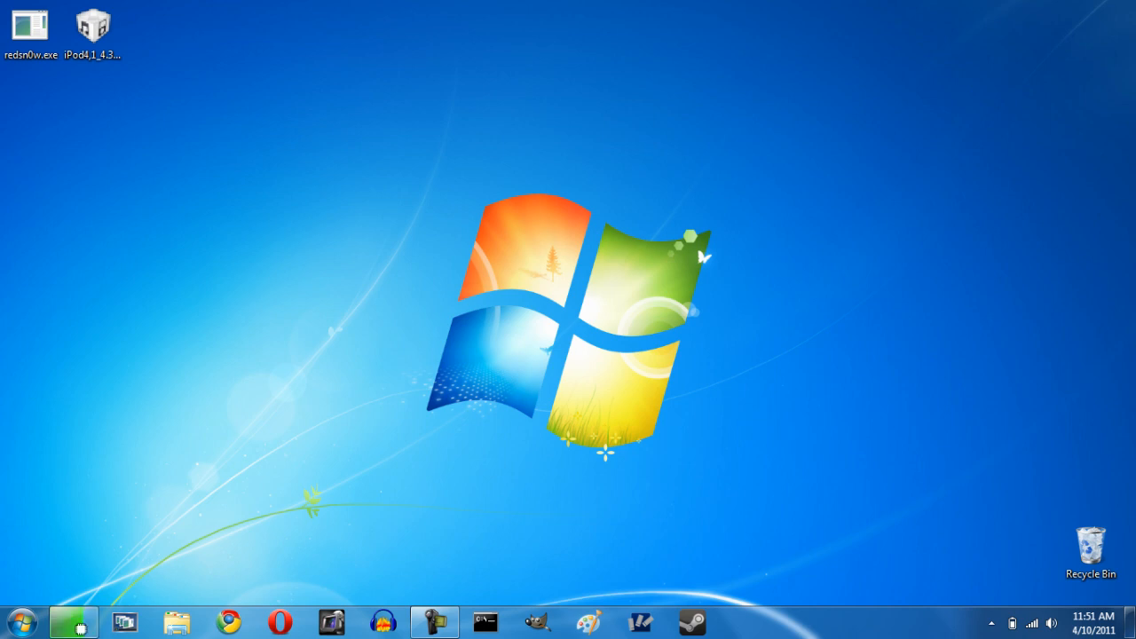
# Select redsn0w.exe in Explorer and bring up its Properties dialog.
pyautogui.click(75, 622)
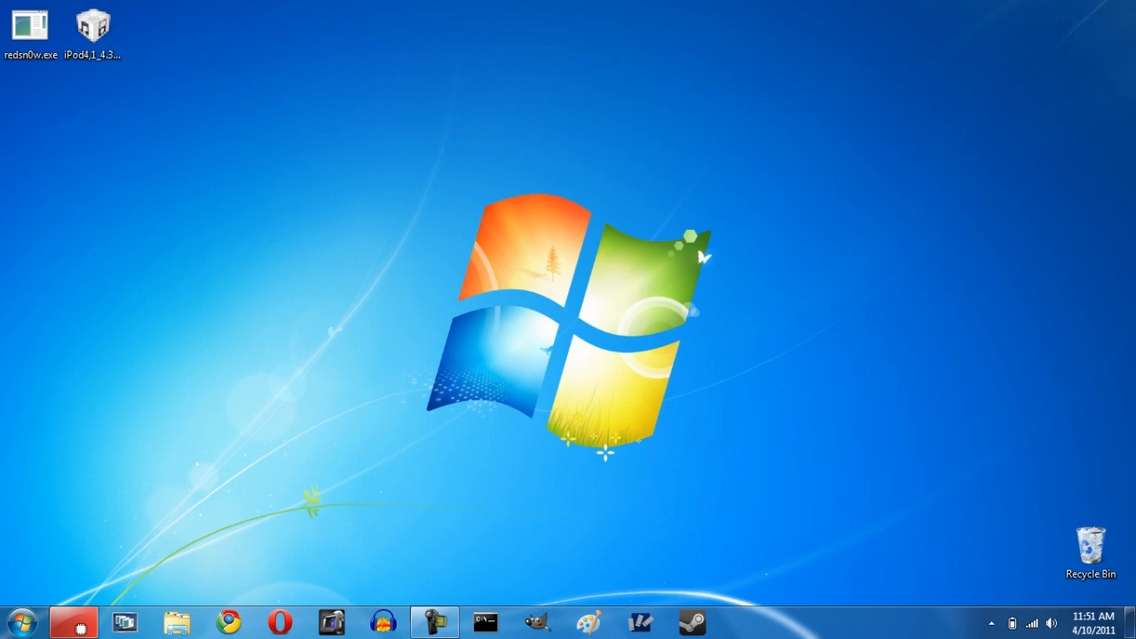
pyautogui.click(75, 622)
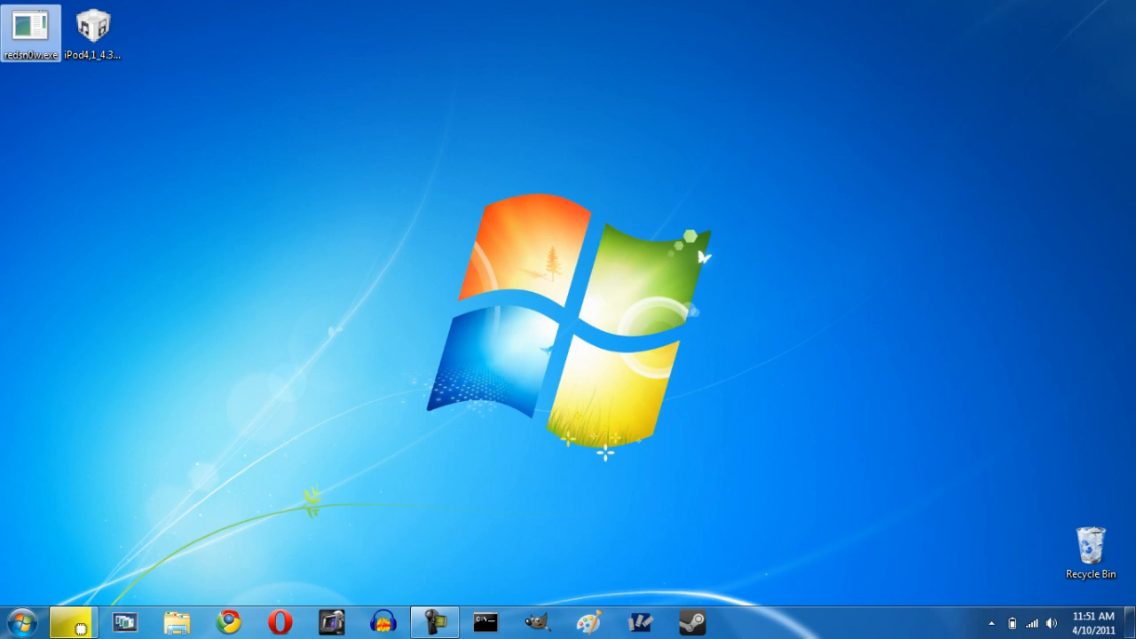
pyautogui.click(73, 622)
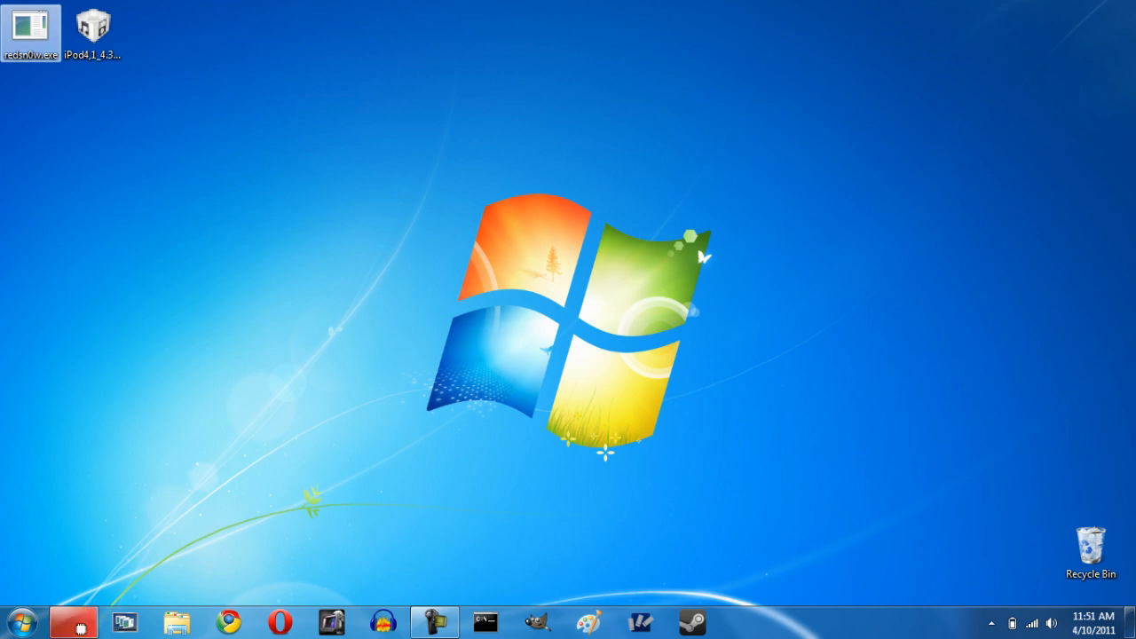
pyautogui.rightClick(32, 27)
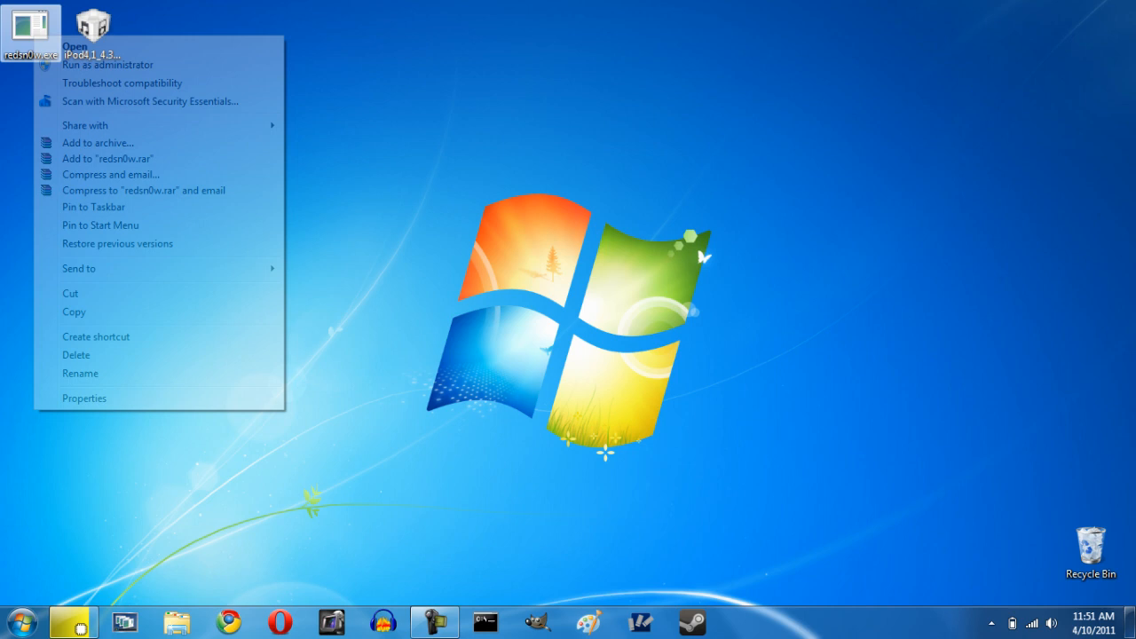
pyautogui.click(85, 398)
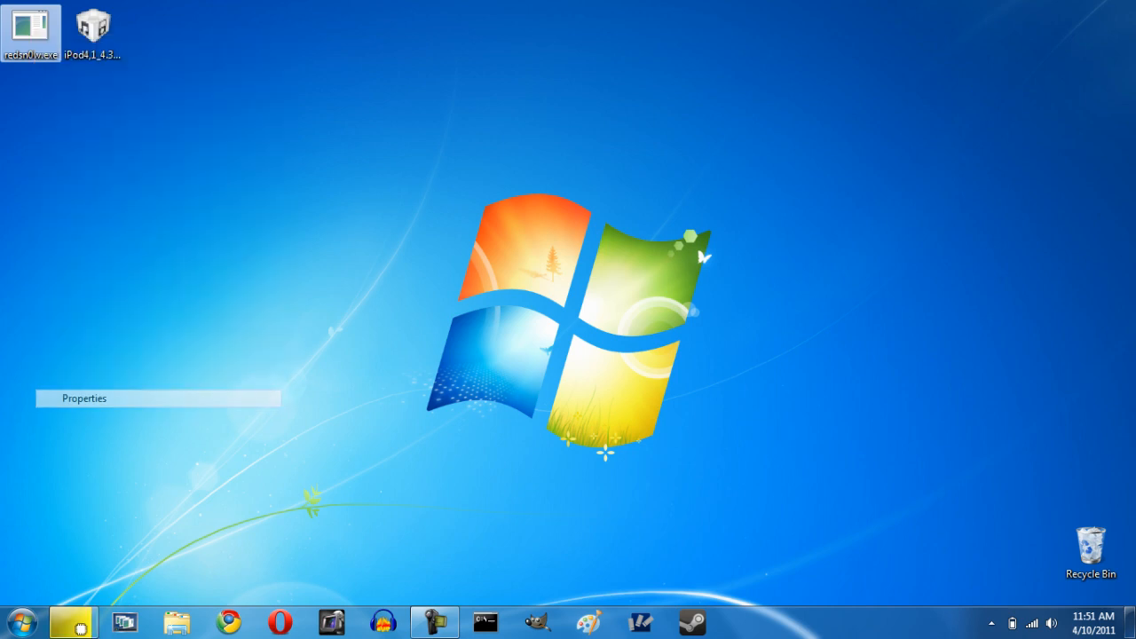
pyautogui.click(85, 398)
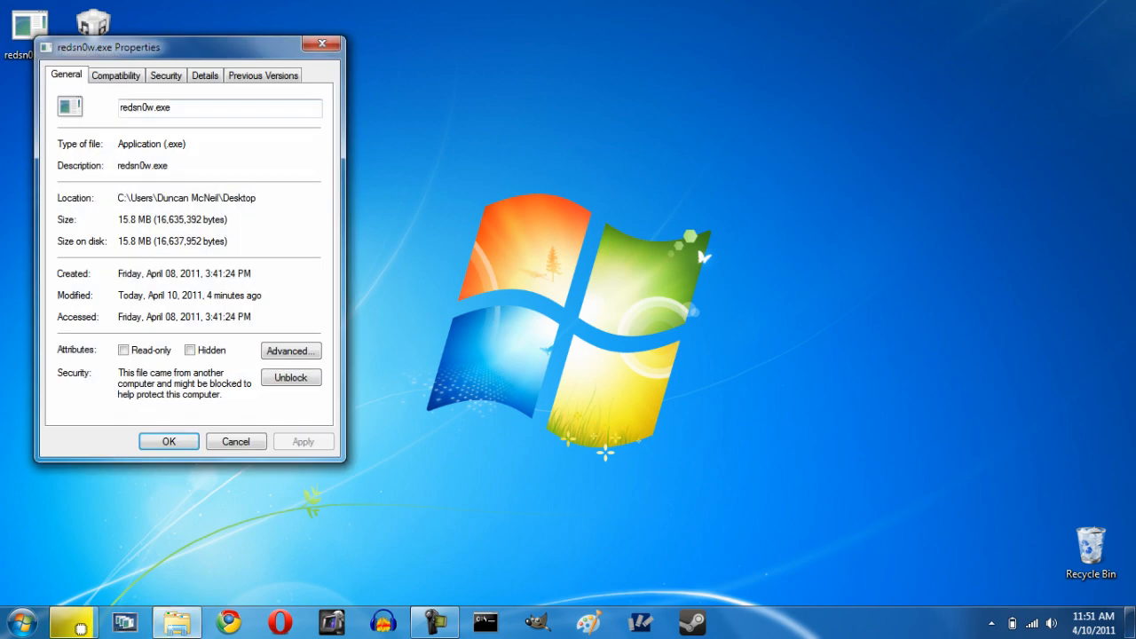
# Set Windows XP (Service Pack 3) compatibility mode with Run as administrator and apply it.
pyautogui.click(115, 74)
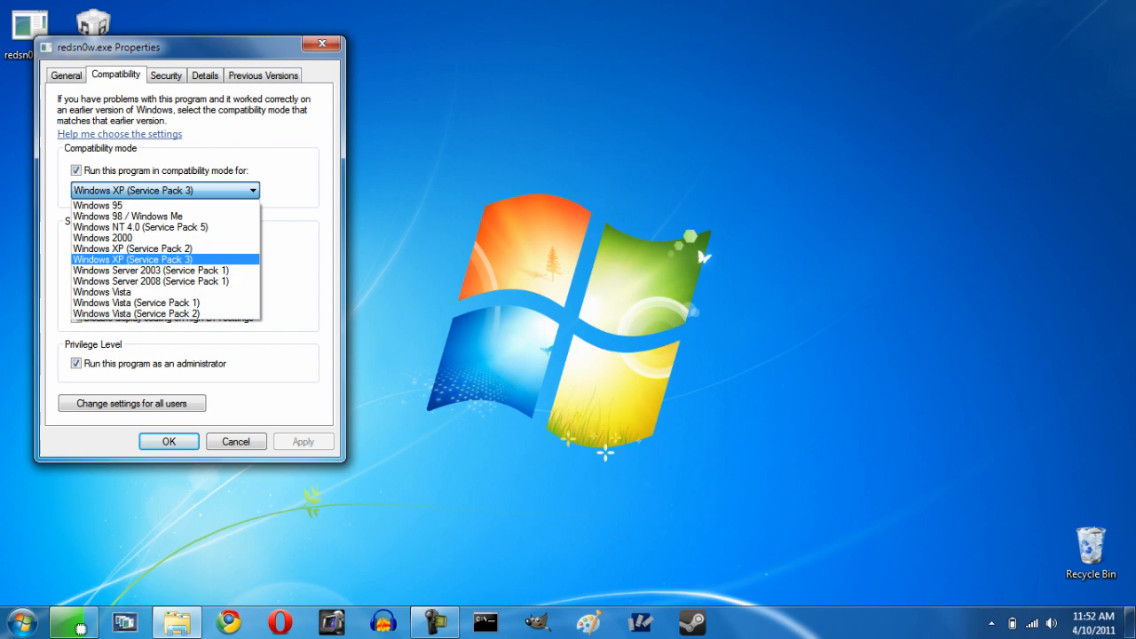
pyautogui.click(131, 259)
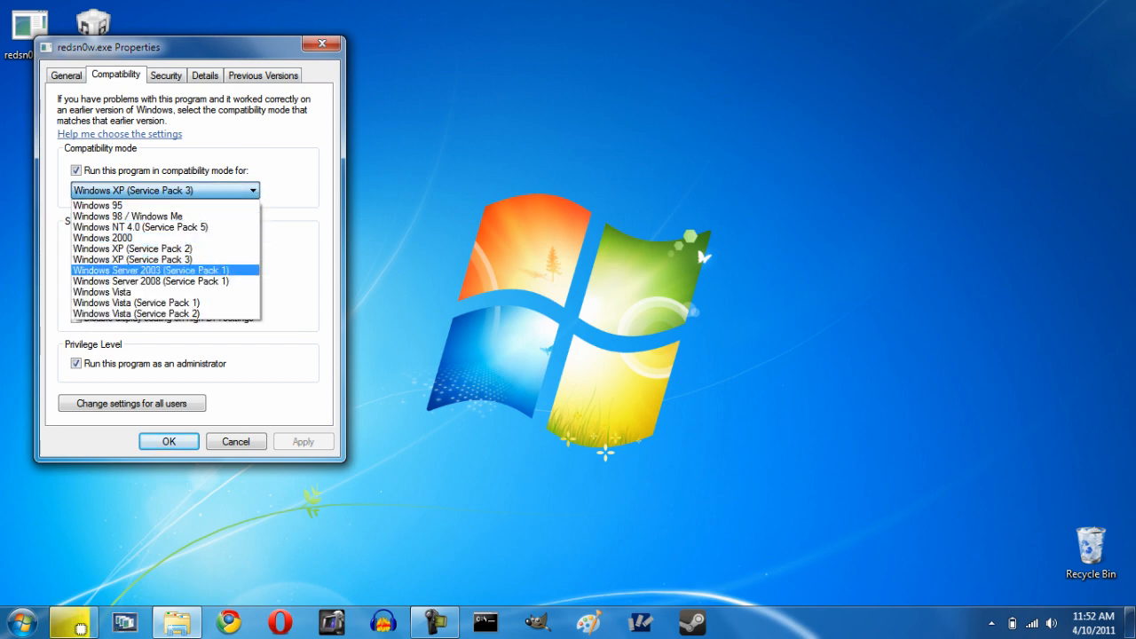
pyautogui.click(163, 190)
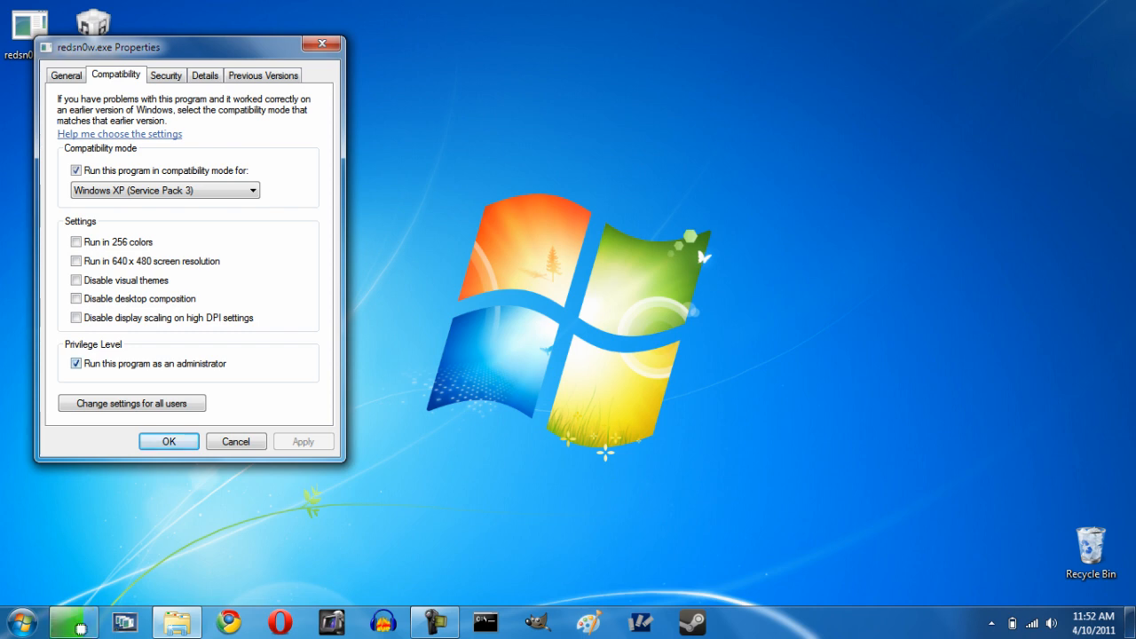
pyautogui.click(167, 440)
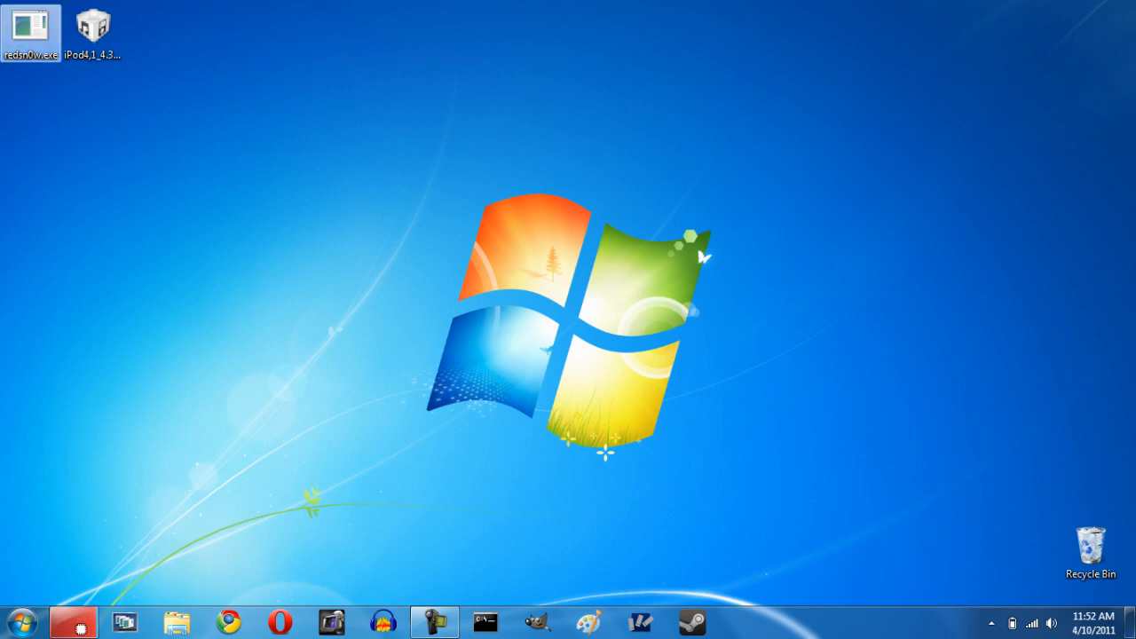
# Launch redsn0w 0.9.6rc12, load the iPod IPSW firmware, and continue once identified.
pyautogui.doubleClick(32, 26)
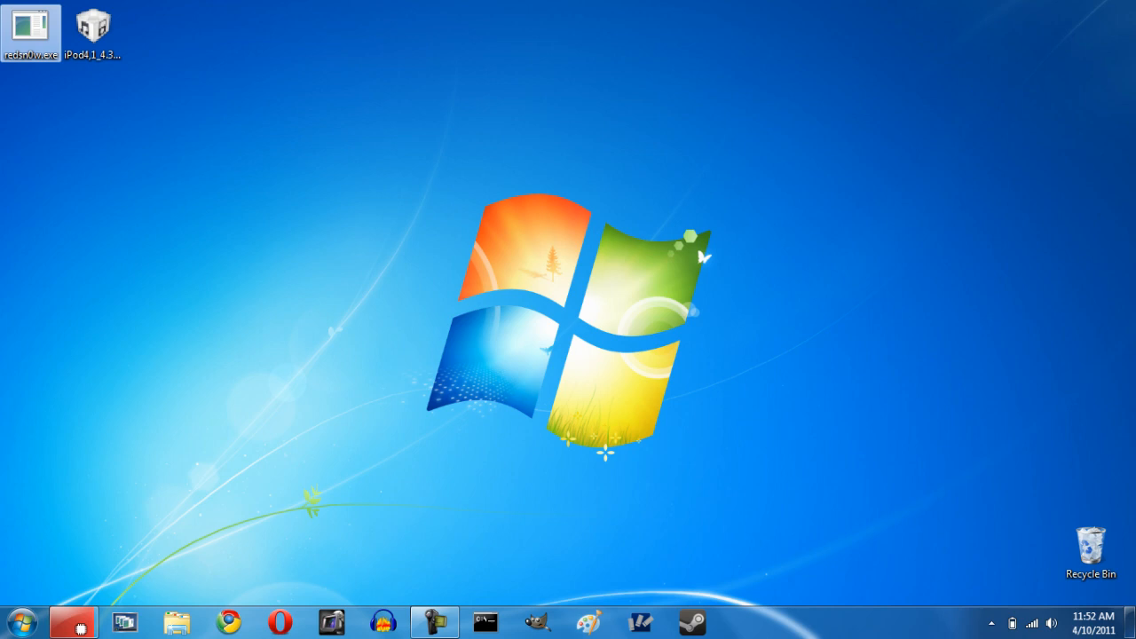
pyautogui.doubleClick(32, 25)
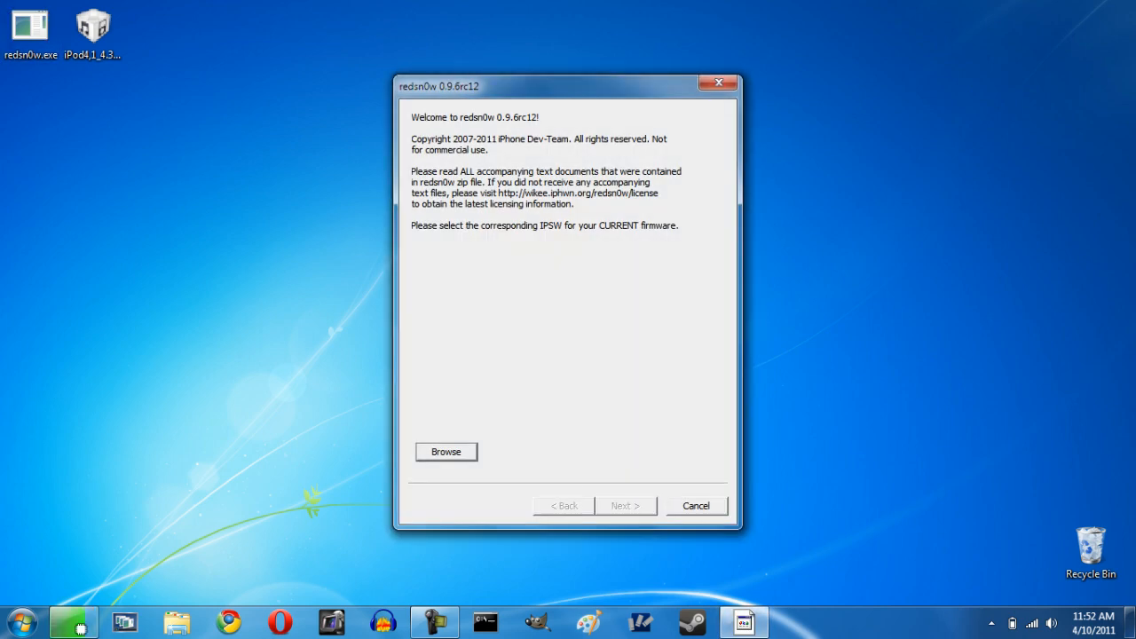
pyautogui.click(445, 453)
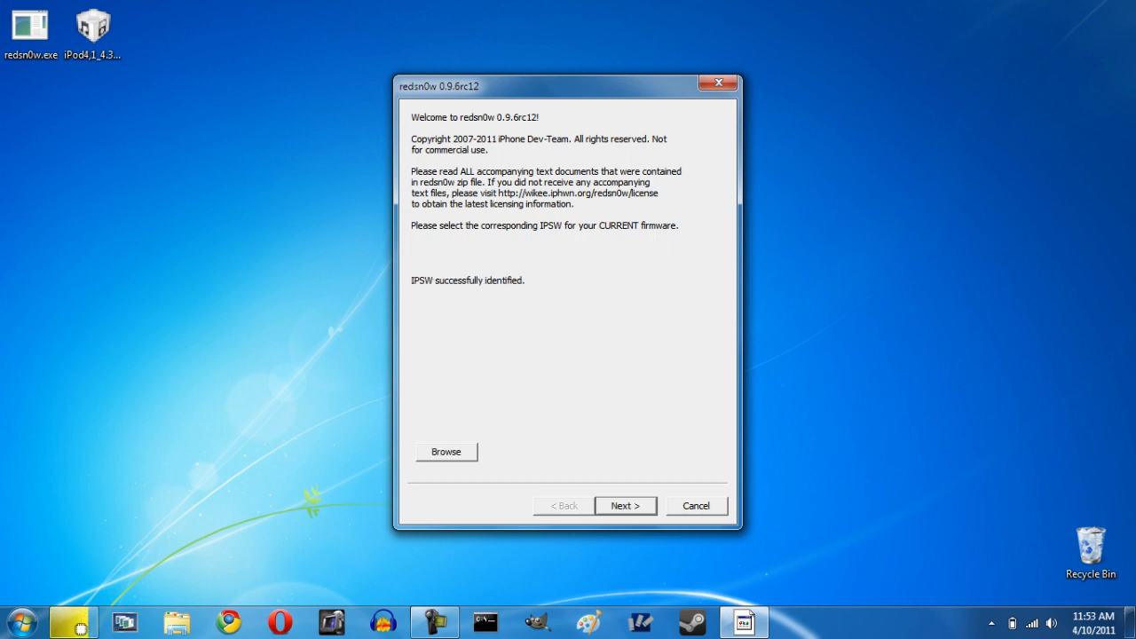
pyautogui.click(625, 504)
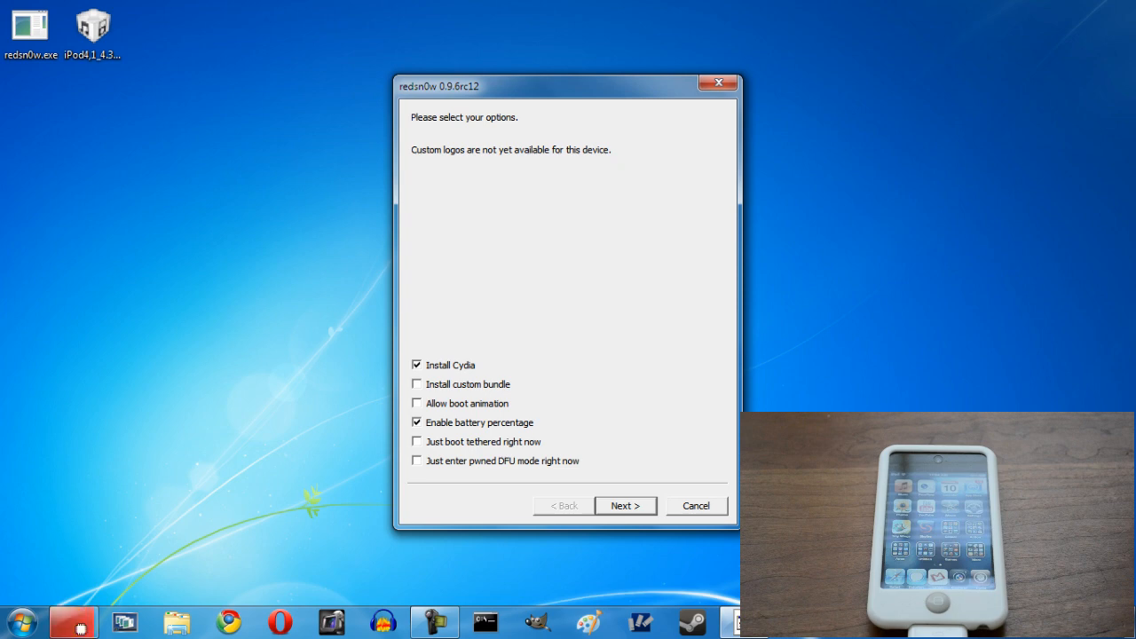
# Uncheck Install Cydia, enable Allow boot animation, accept its notice, and proceed.
pyautogui.click(416, 366)
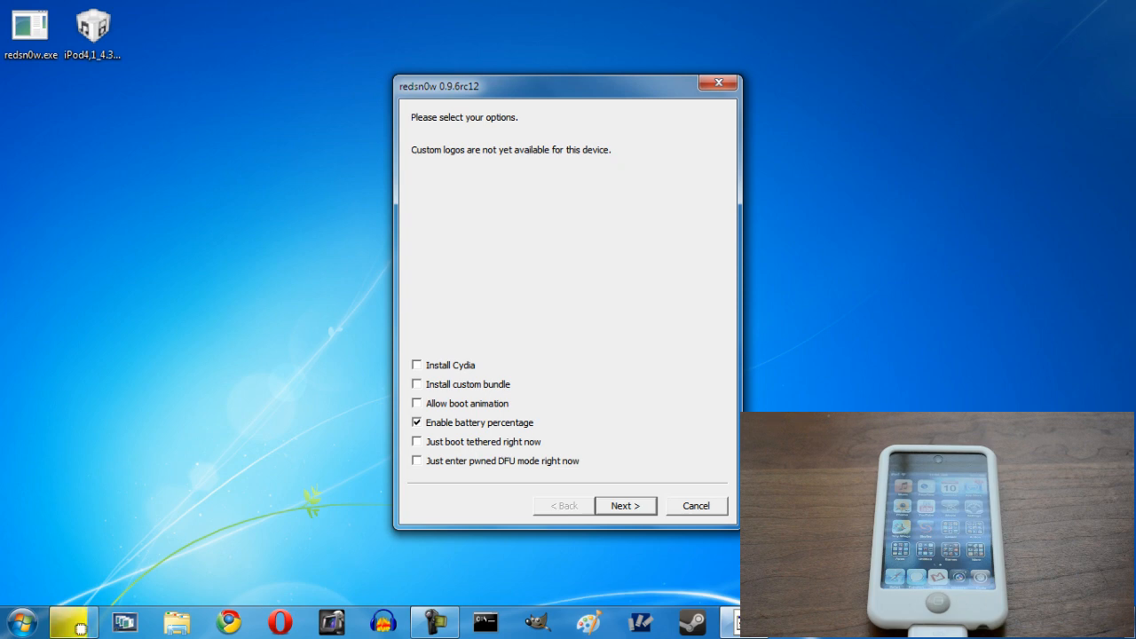
pyautogui.click(417, 403)
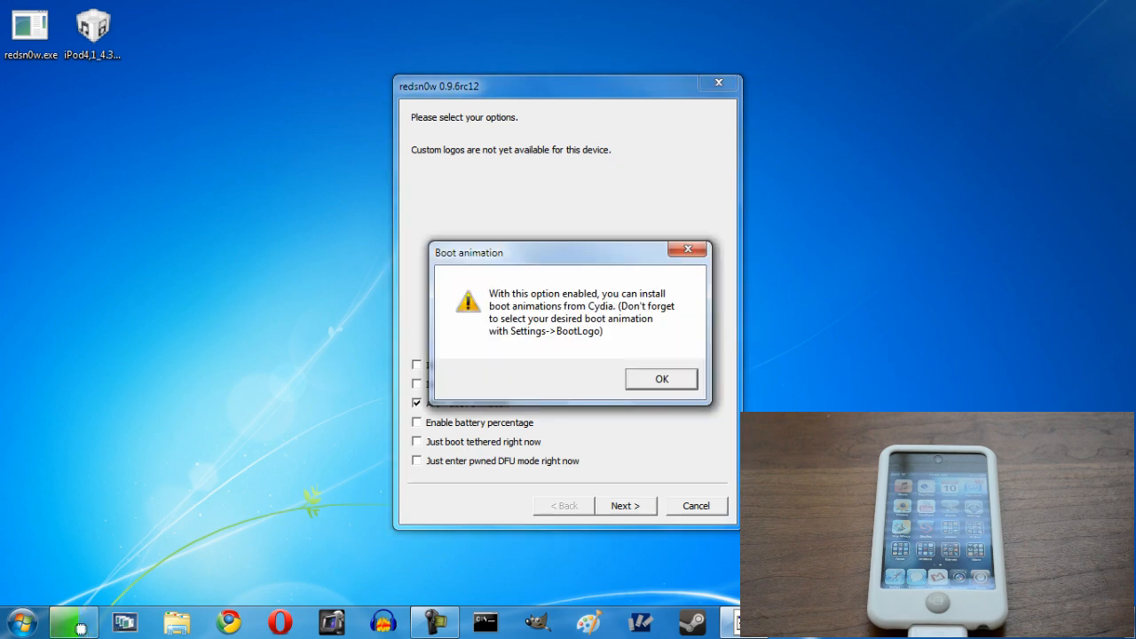
pyautogui.click(660, 379)
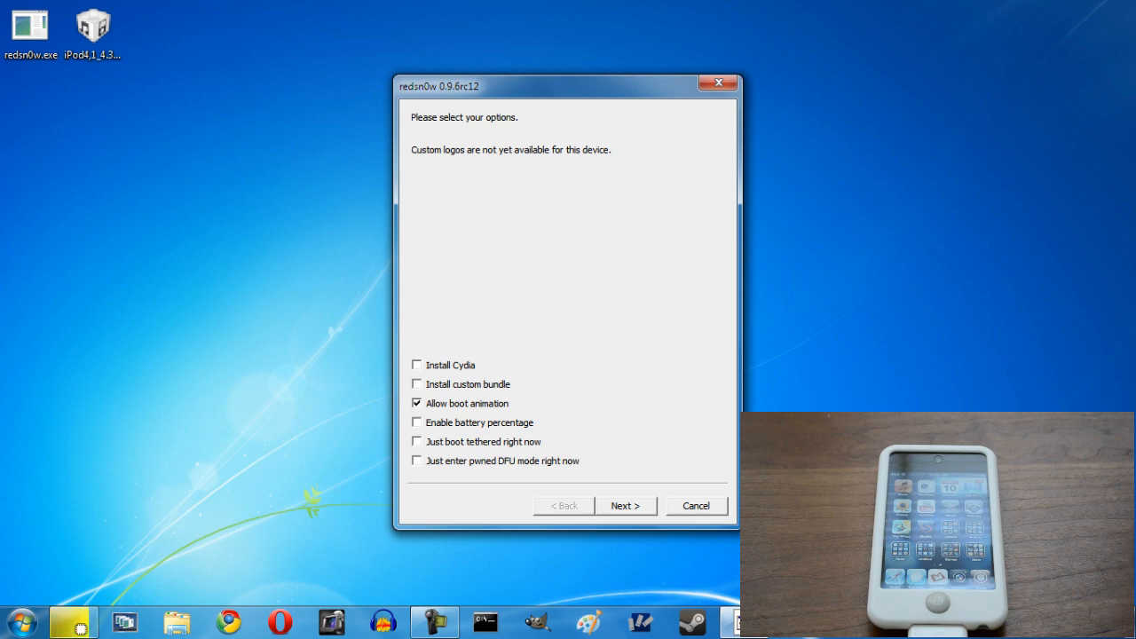
pyautogui.click(625, 504)
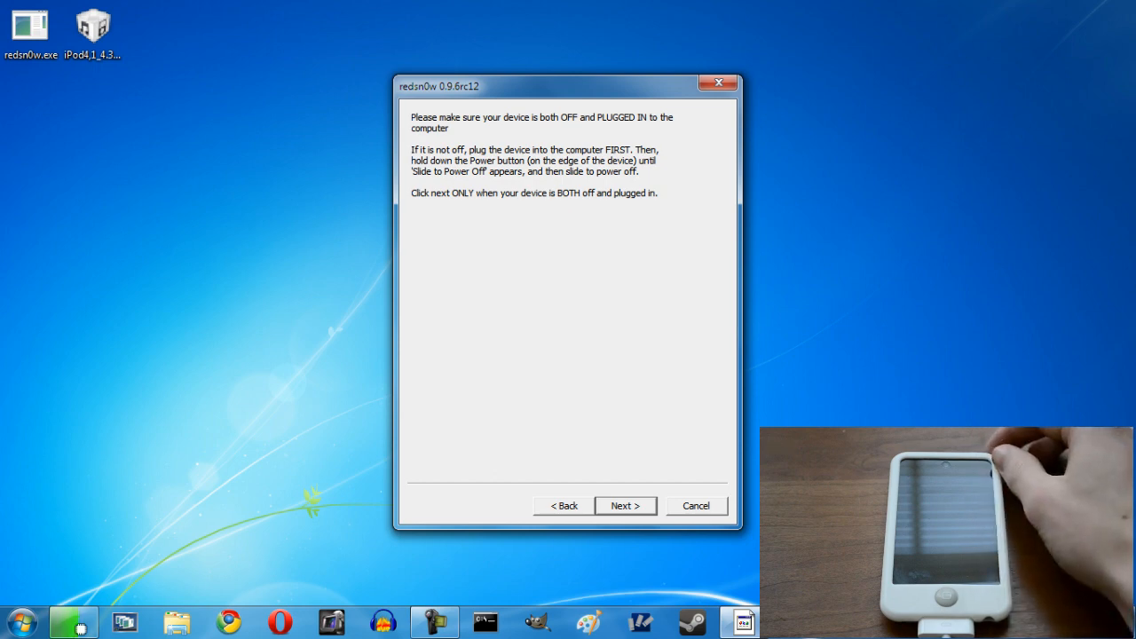
# Confirm the iPod is powered off and plugged in to continue.
pyautogui.click(625, 504)
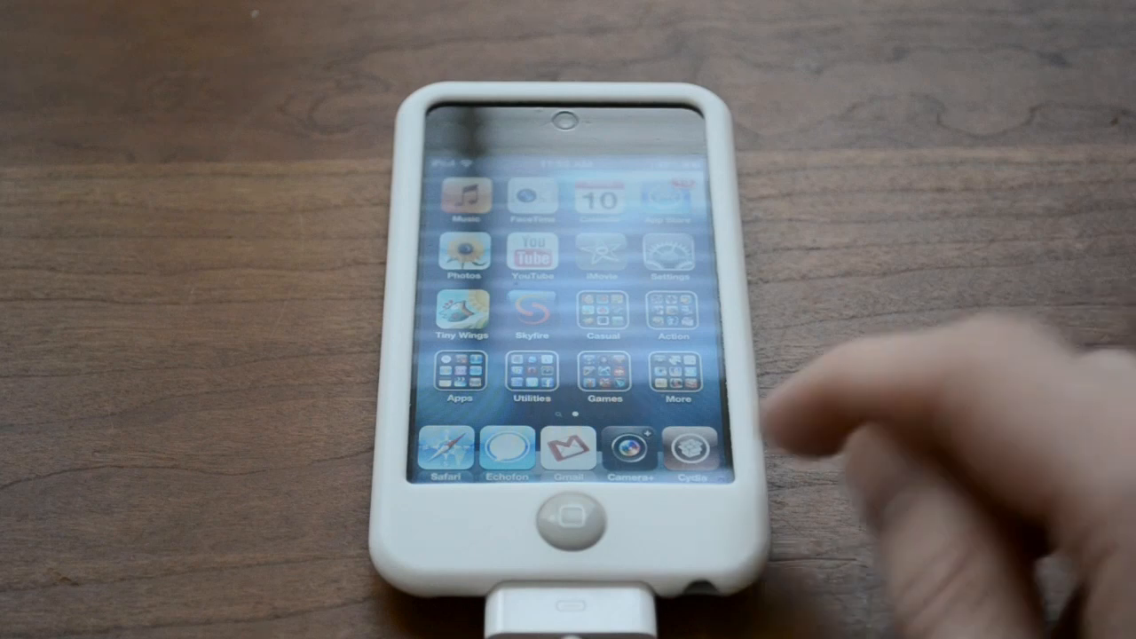
pyautogui.moveTo(977, 266)
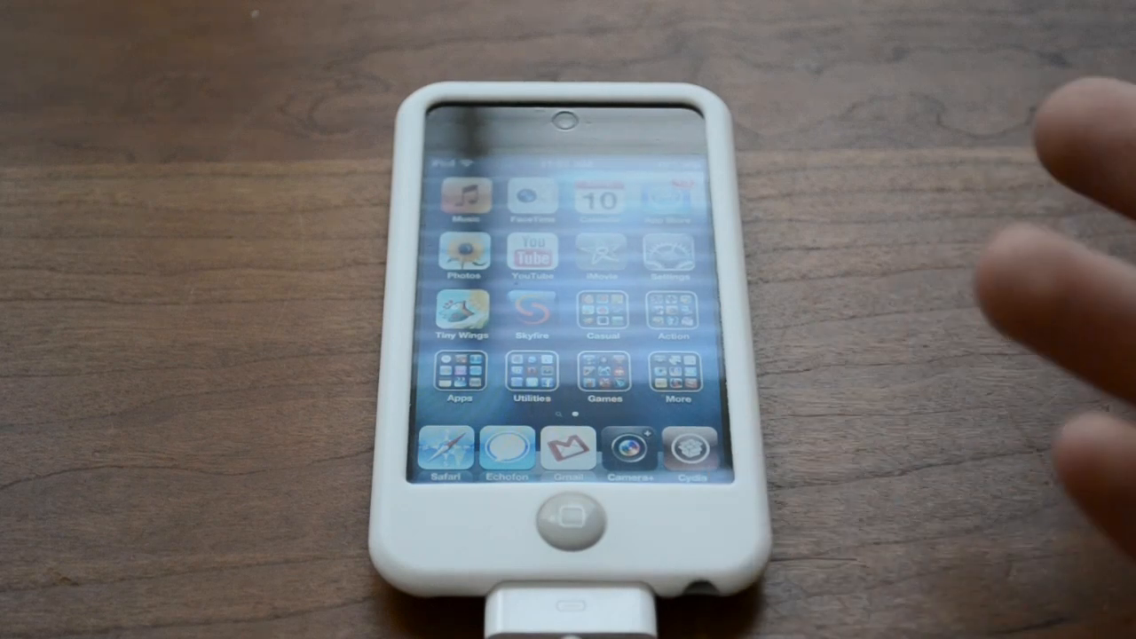